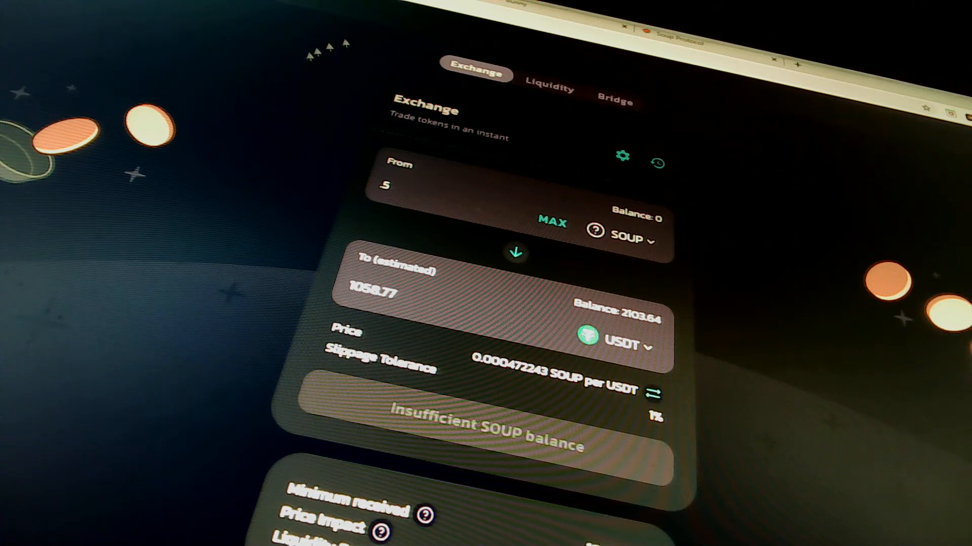
mouse_move(378, 113)
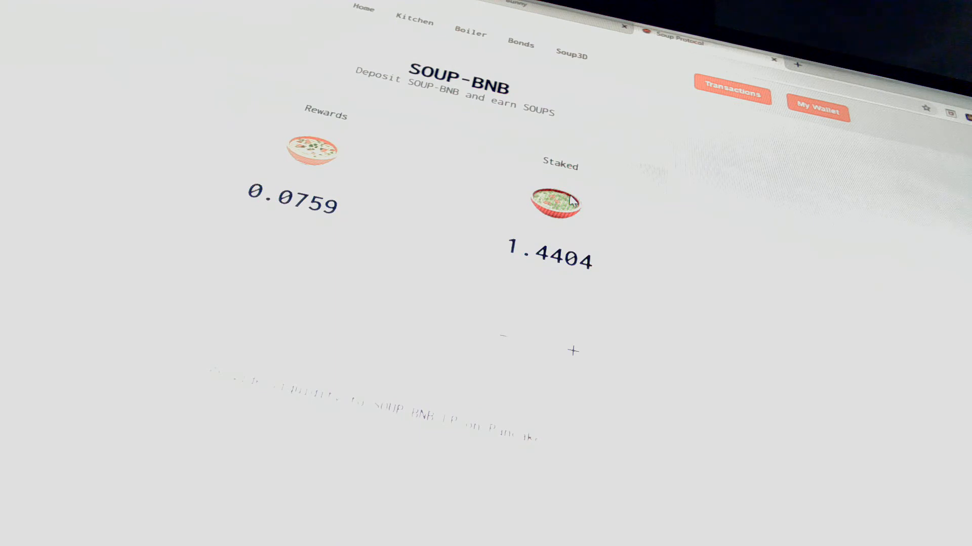
mouse_move(480, 126)
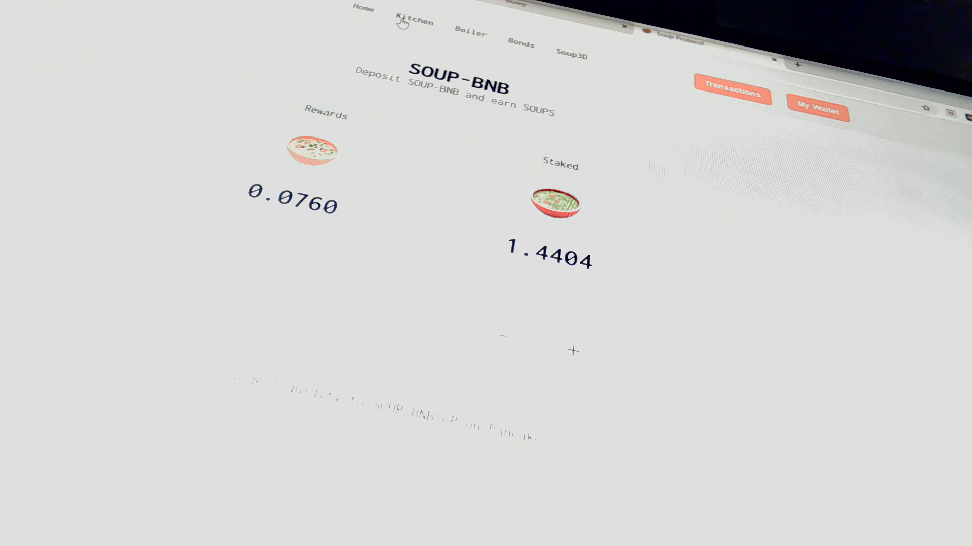
Open the Kitchen page showing the SOUP-BNB and SOUPS-BNB pools with their APYs
left_click(414, 21)
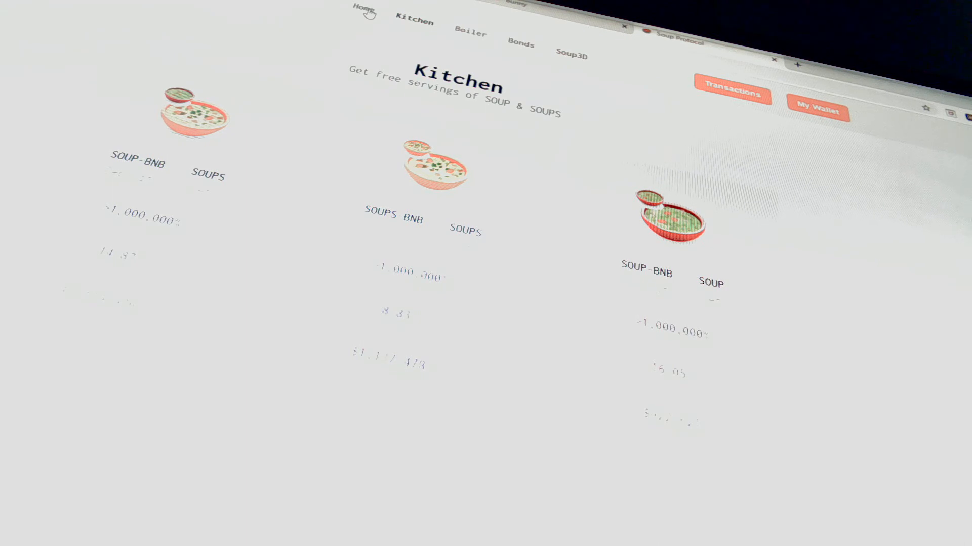
mouse_move(364, 9)
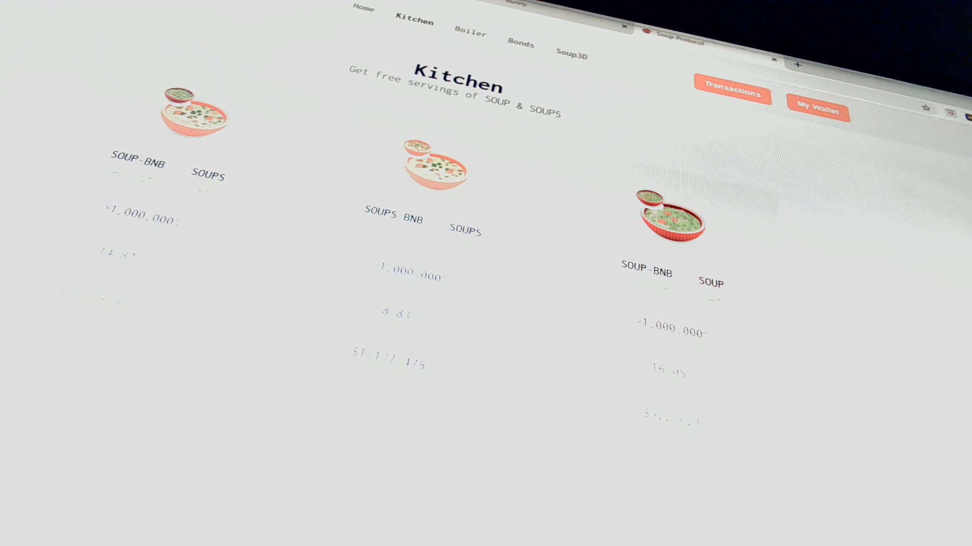
left_click(470, 33)
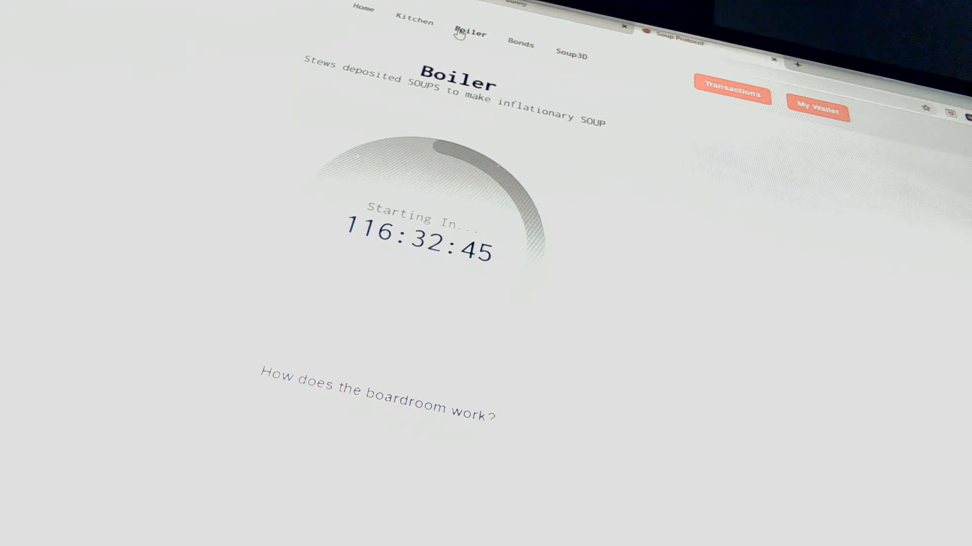
mouse_move(533, 49)
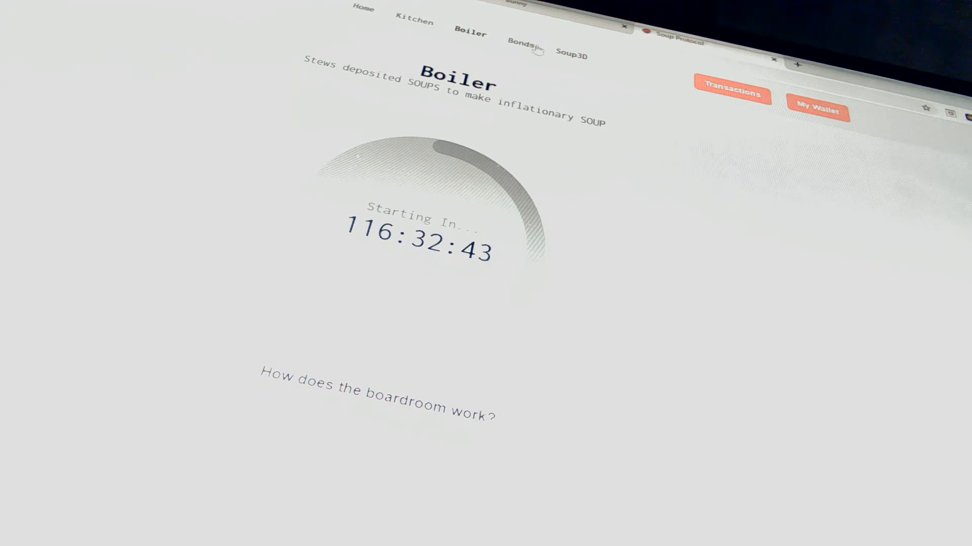
left_click(571, 55)
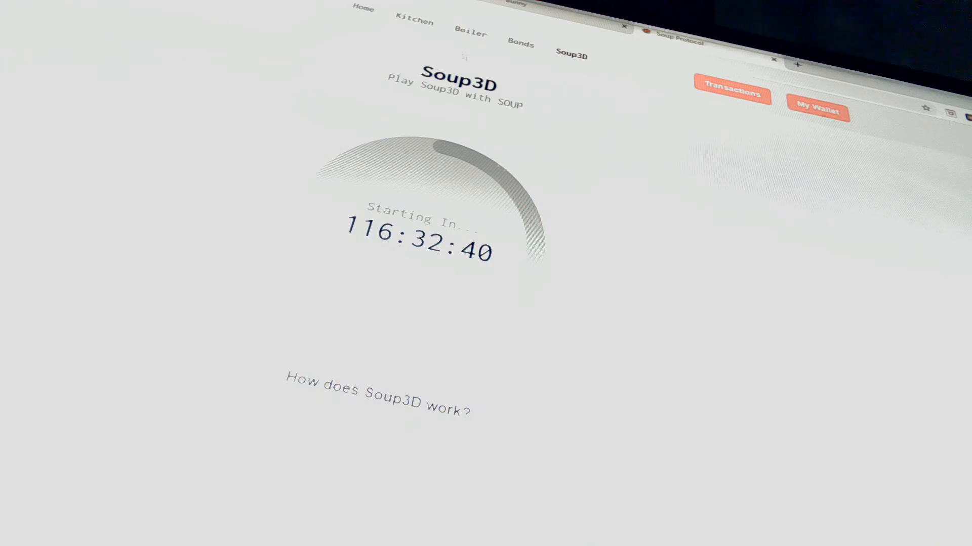
left_click(521, 42)
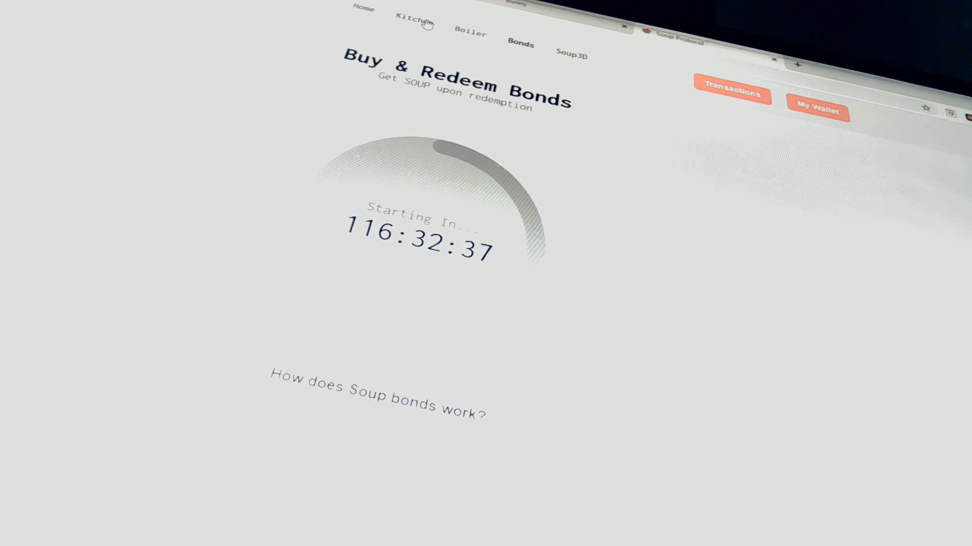
left_click(413, 22)
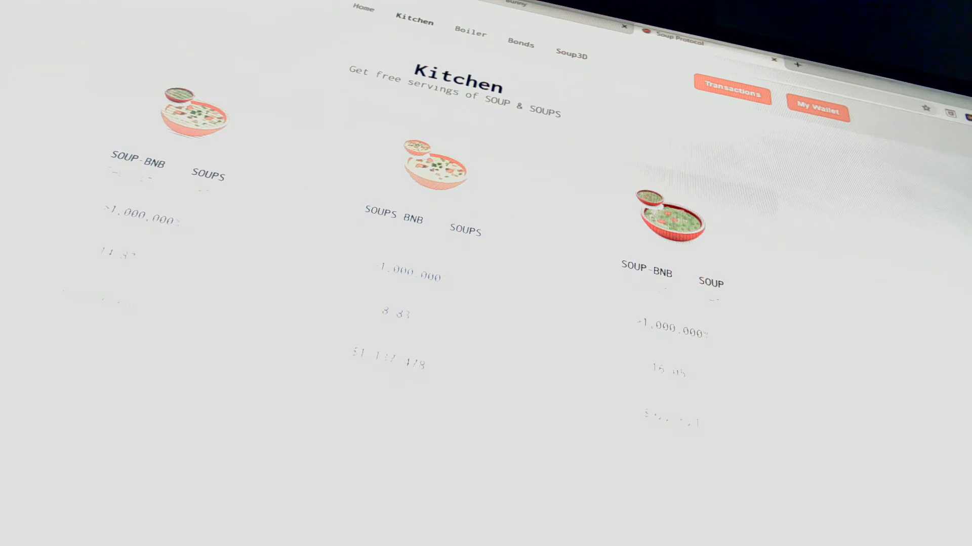
left_click(362, 9)
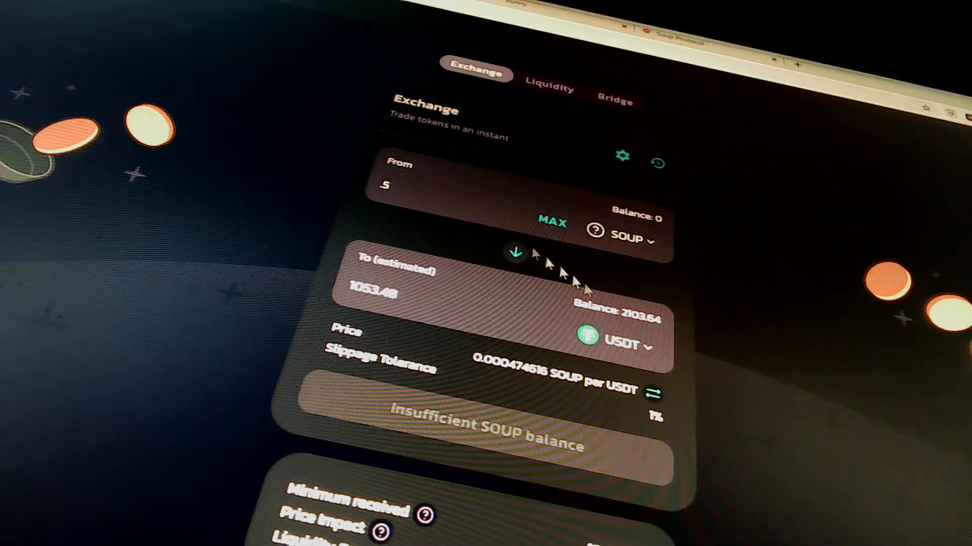
mouse_move(414, 192)
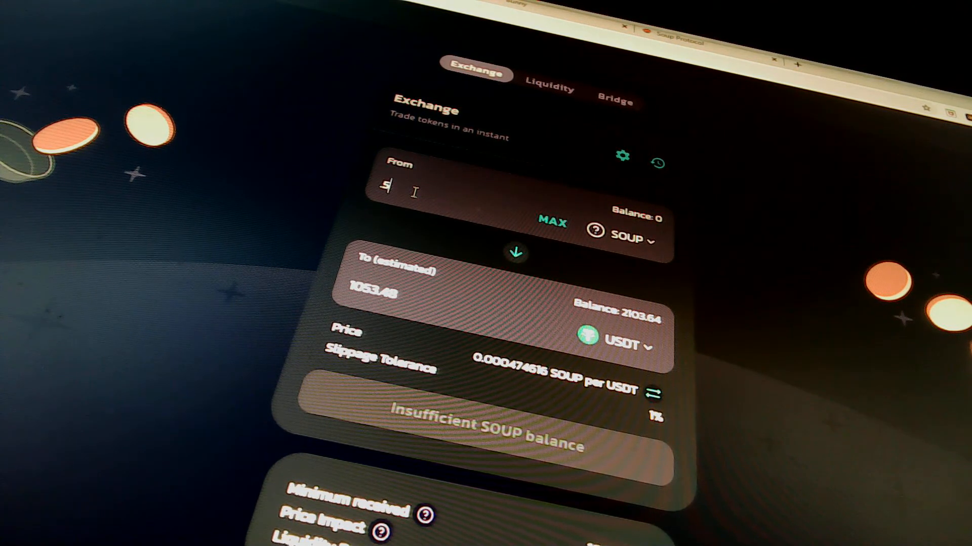
mouse_move(372, 58)
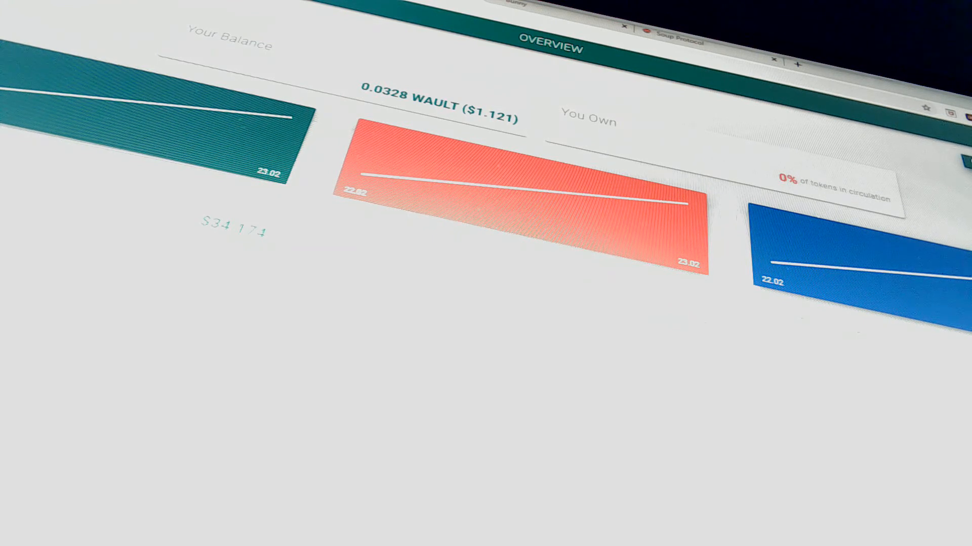
mouse_move(138, 166)
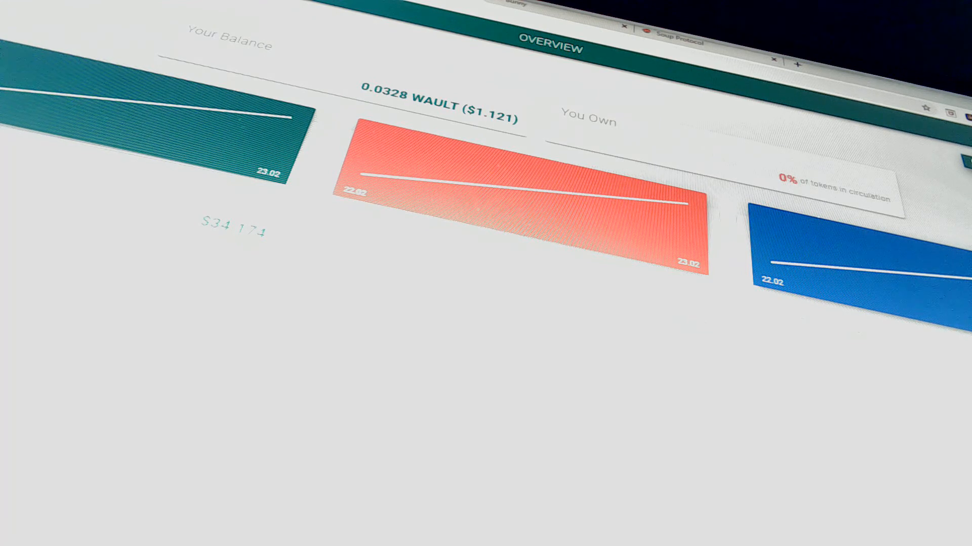
mouse_move(142, 82)
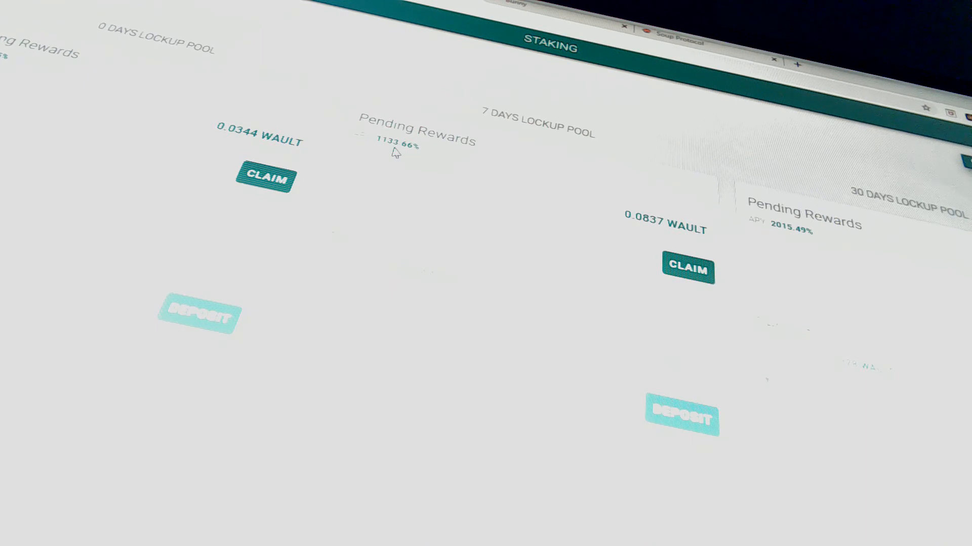
mouse_move(895, 218)
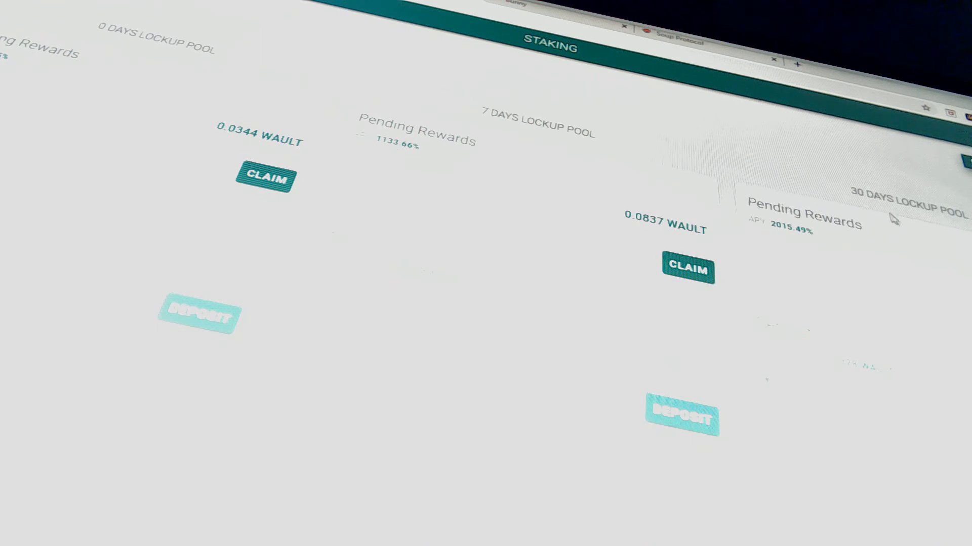
mouse_move(795, 248)
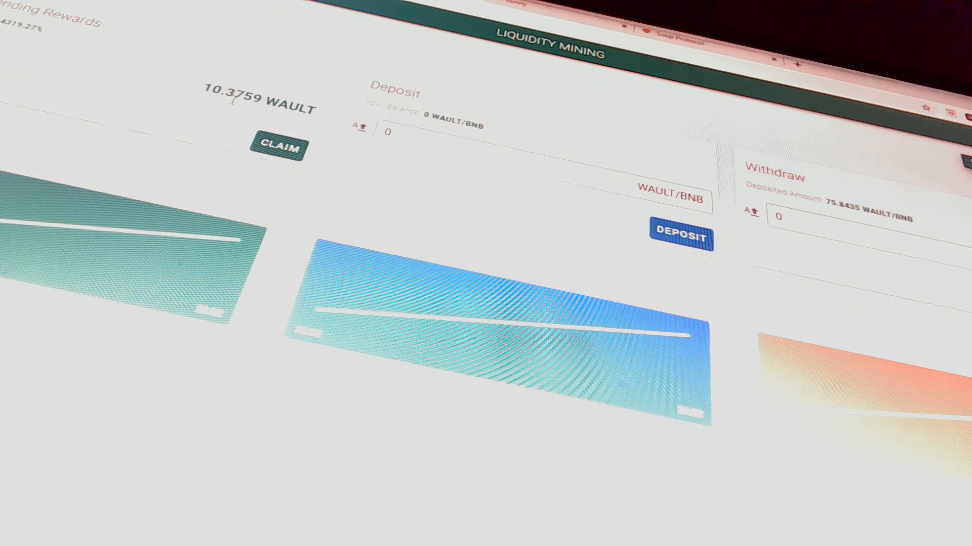
mouse_move(223, 104)
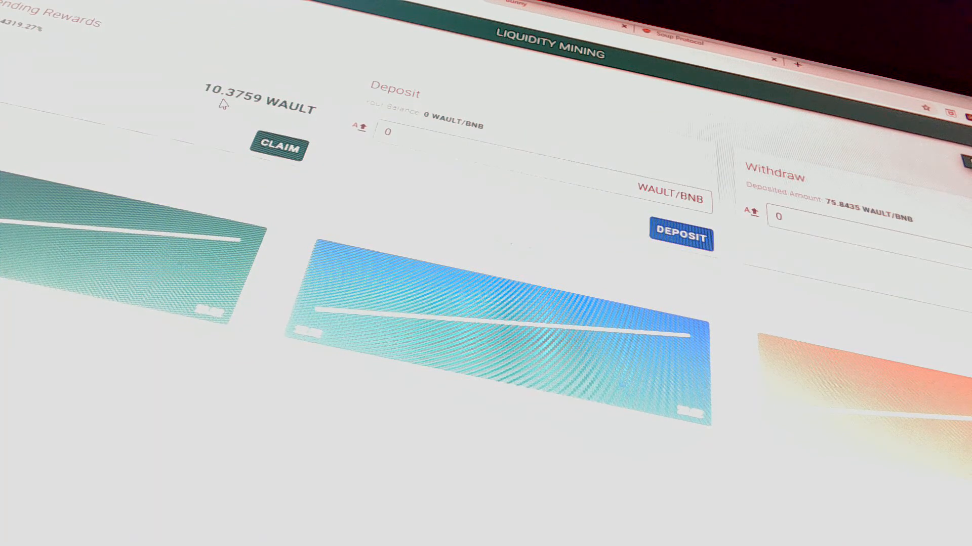
mouse_move(762, 260)
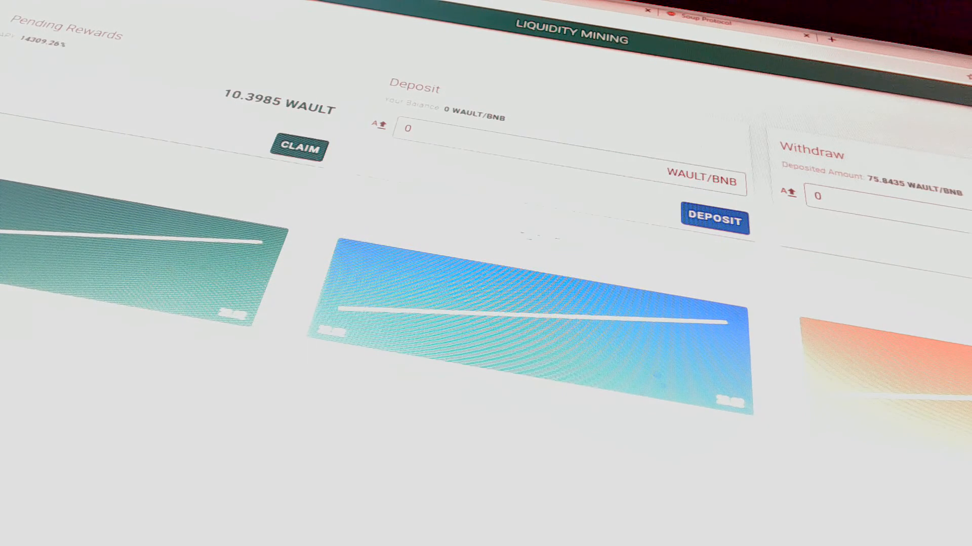
mouse_move(279, 138)
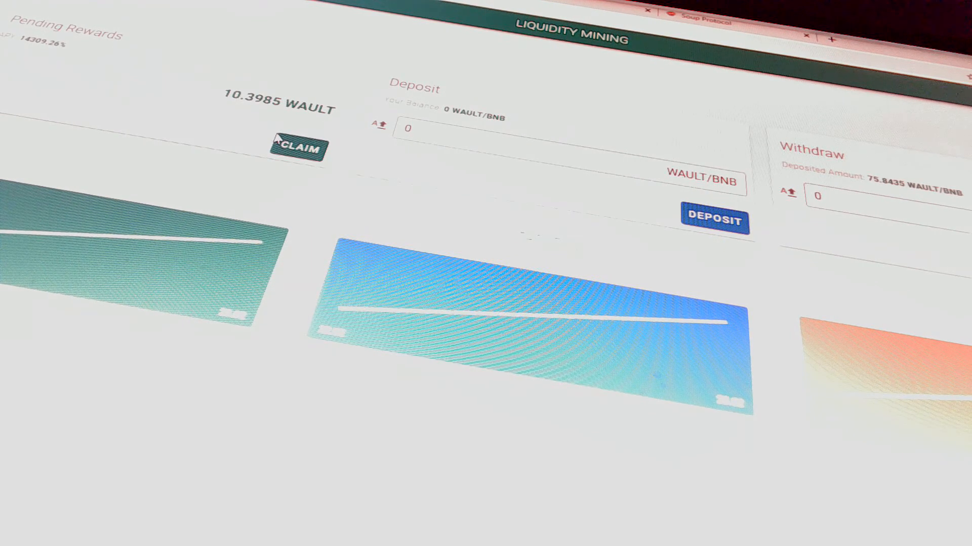